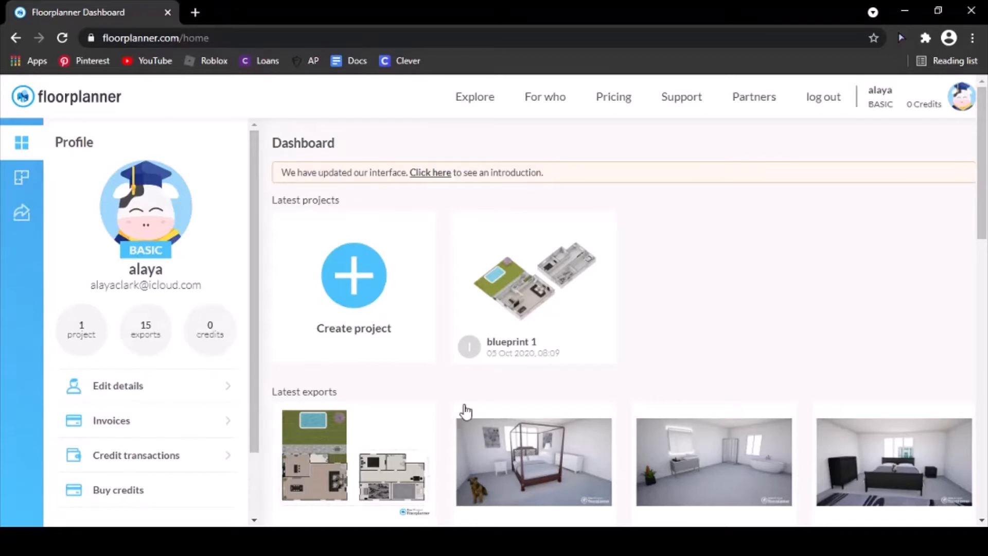
{"action": "mouse_move", "coordinate": [102, 151]}
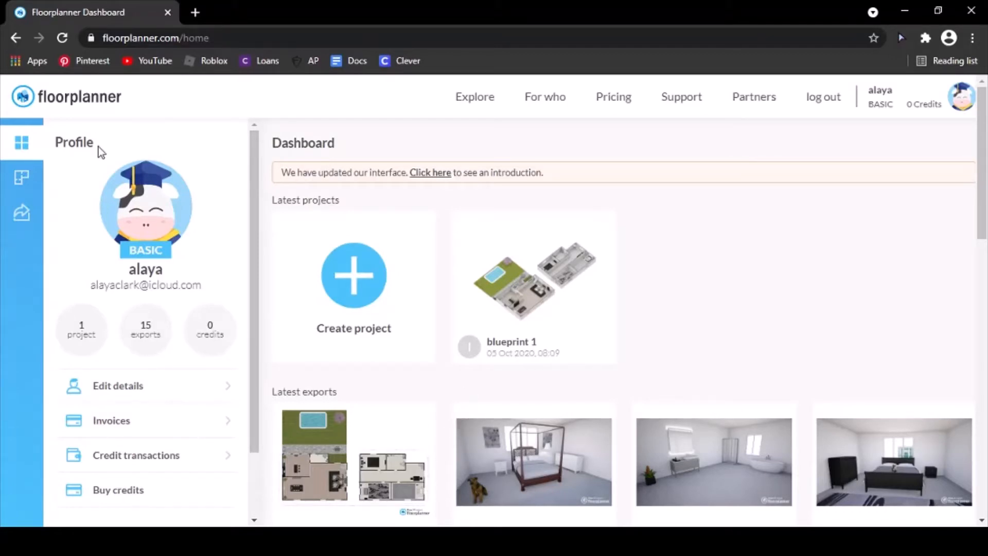
{"action": "mouse_move", "coordinate": [38, 164]}
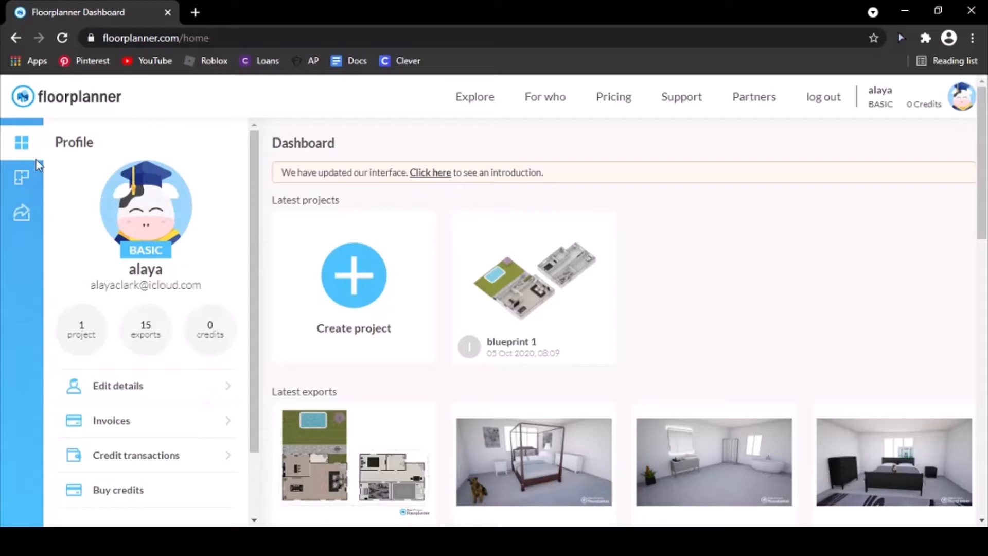
{"action": "mouse_move", "coordinate": [24, 179]}
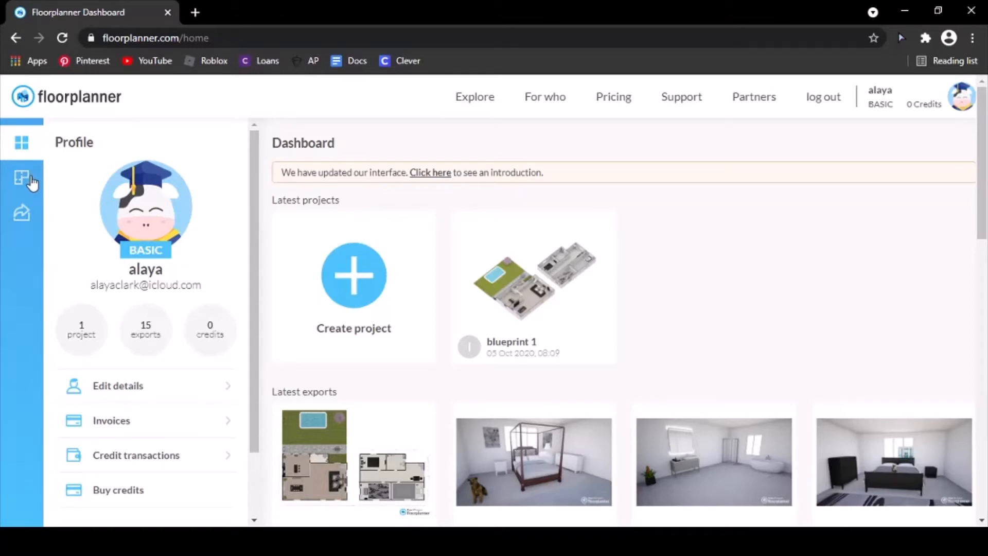
Go to the projects list from the dashboard sidebar.
{"action": "left_click", "coordinate": [21, 178]}
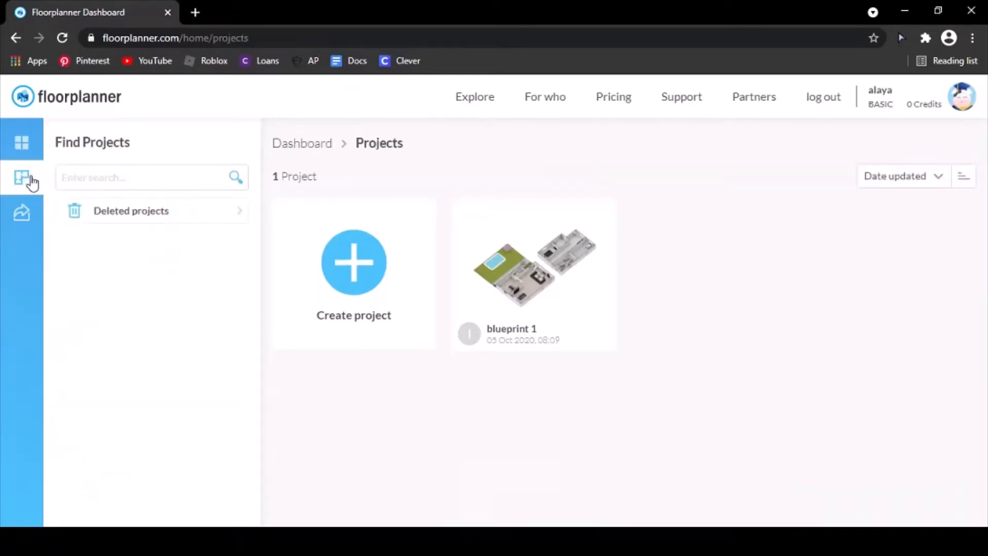
{"action": "mouse_move", "coordinate": [682, 168]}
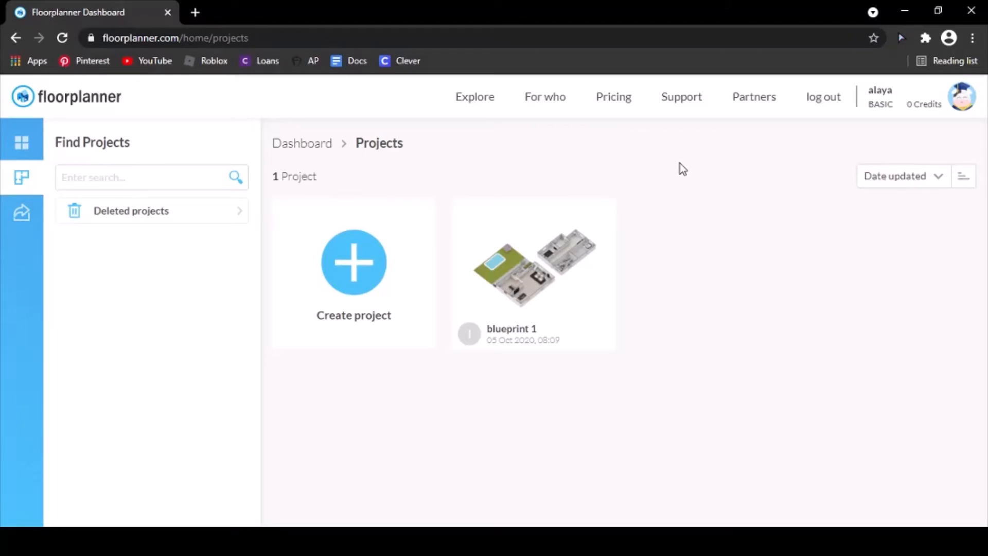
{"action": "mouse_move", "coordinate": [549, 264]}
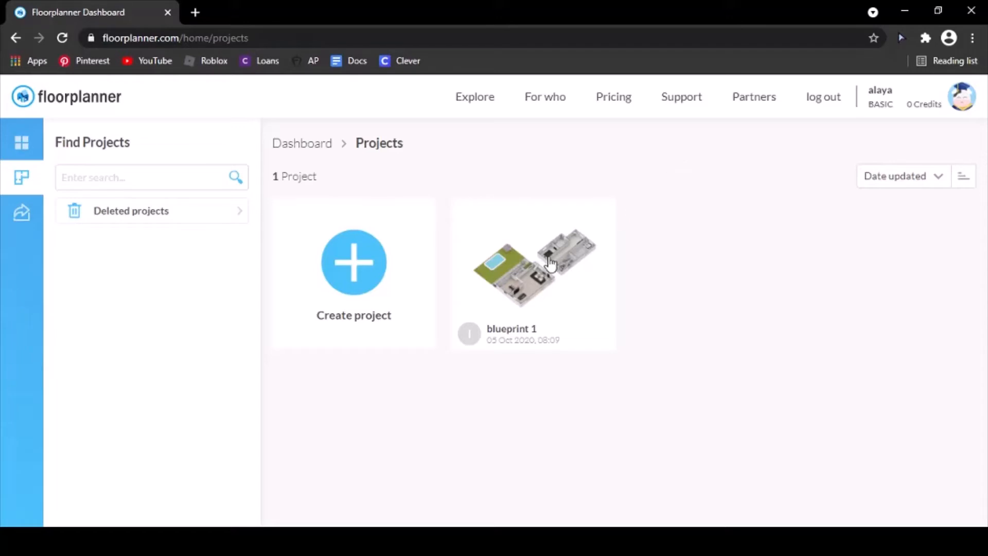
Select the blueprint 1 project card and open it in the editor.
{"action": "left_click", "coordinate": [533, 274]}
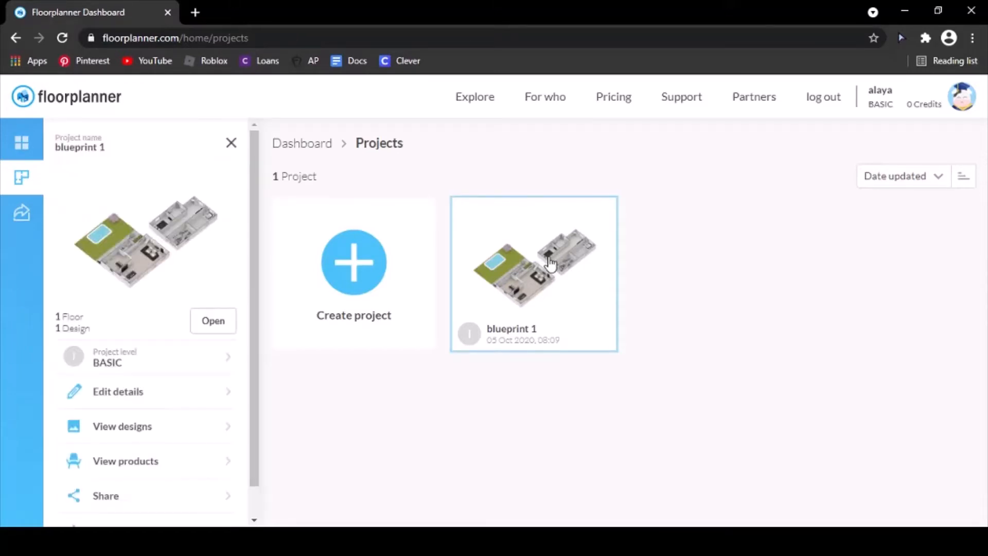
{"action": "mouse_move", "coordinate": [199, 290]}
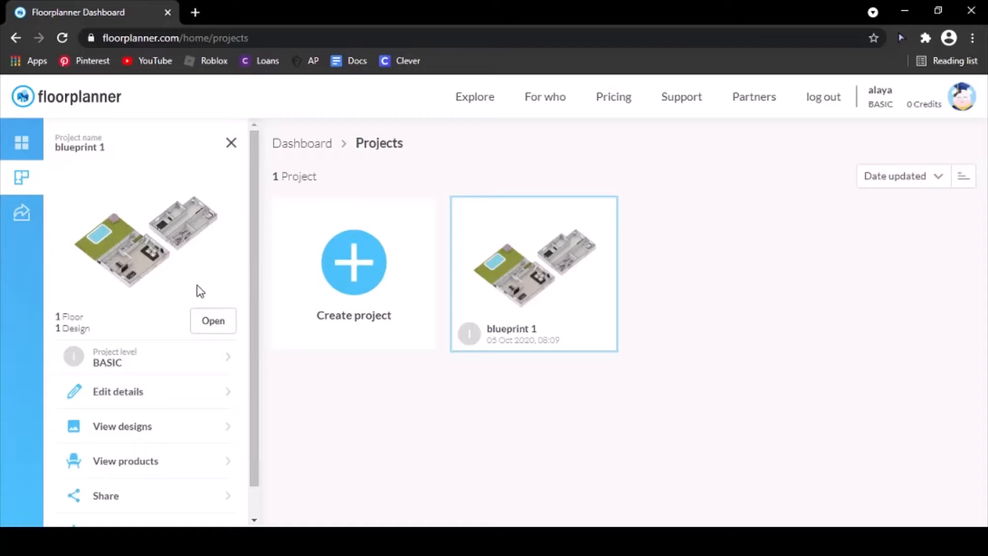
{"action": "left_click", "coordinate": [212, 321]}
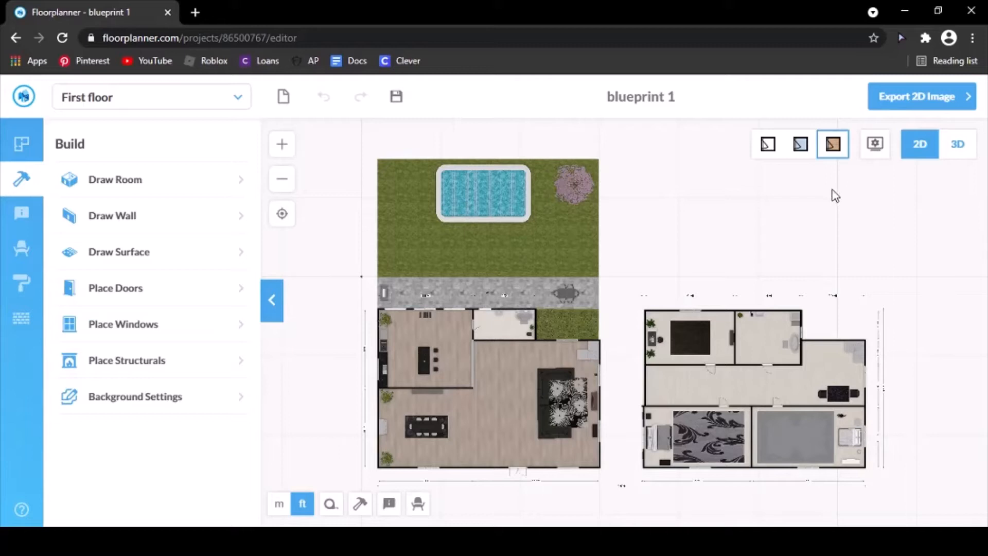
{"action": "mouse_move", "coordinate": [829, 506]}
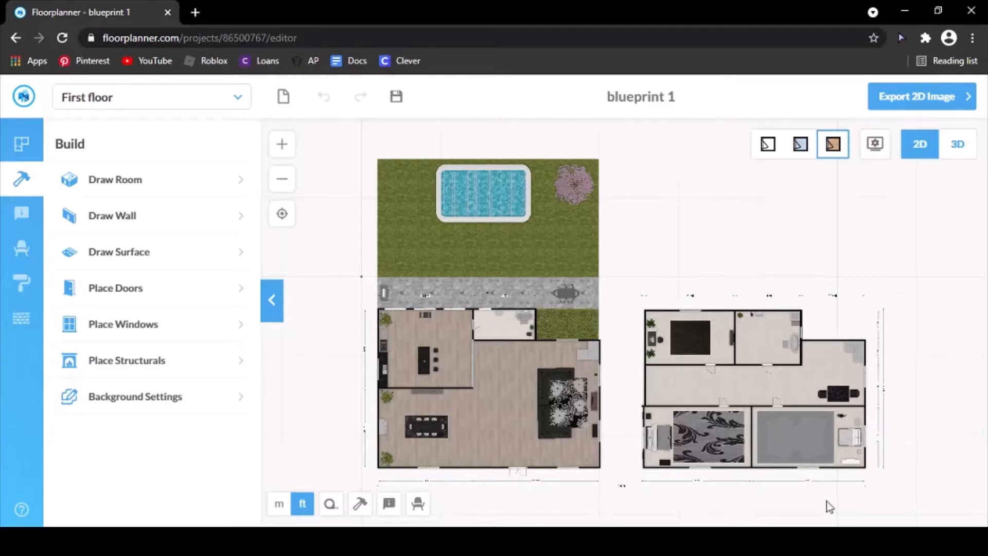
{"action": "mouse_move", "coordinate": [644, 502]}
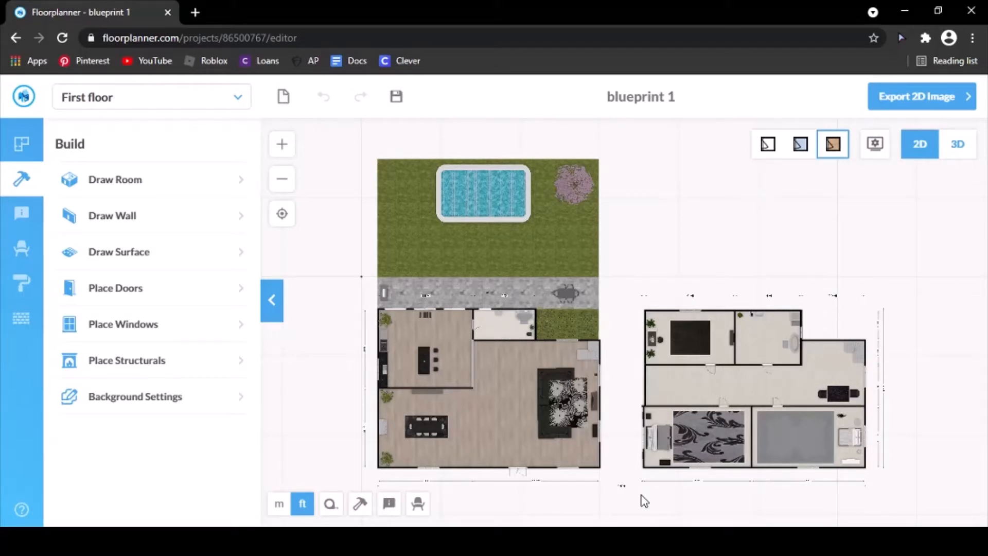
{"action": "mouse_move", "coordinate": [936, 173]}
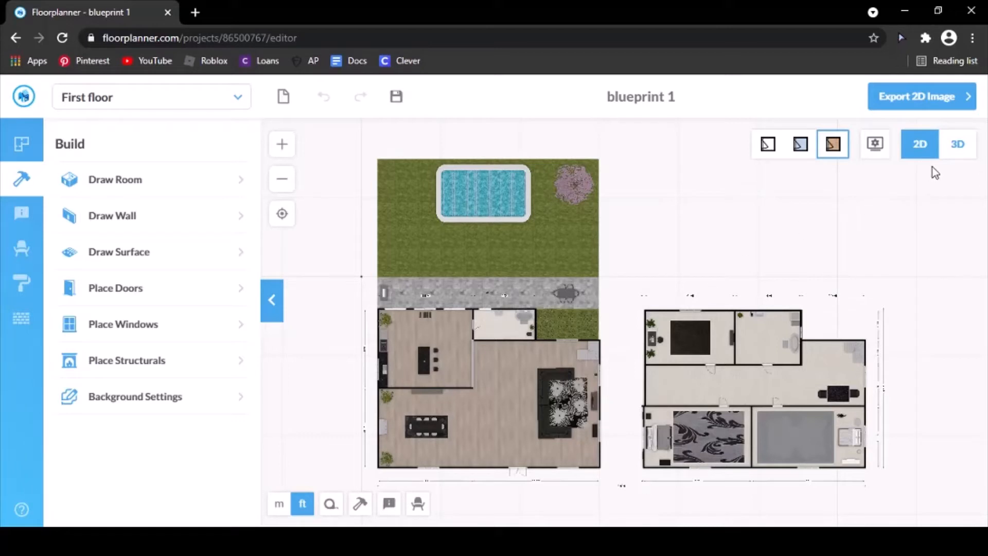
{"action": "mouse_move", "coordinate": [611, 274]}
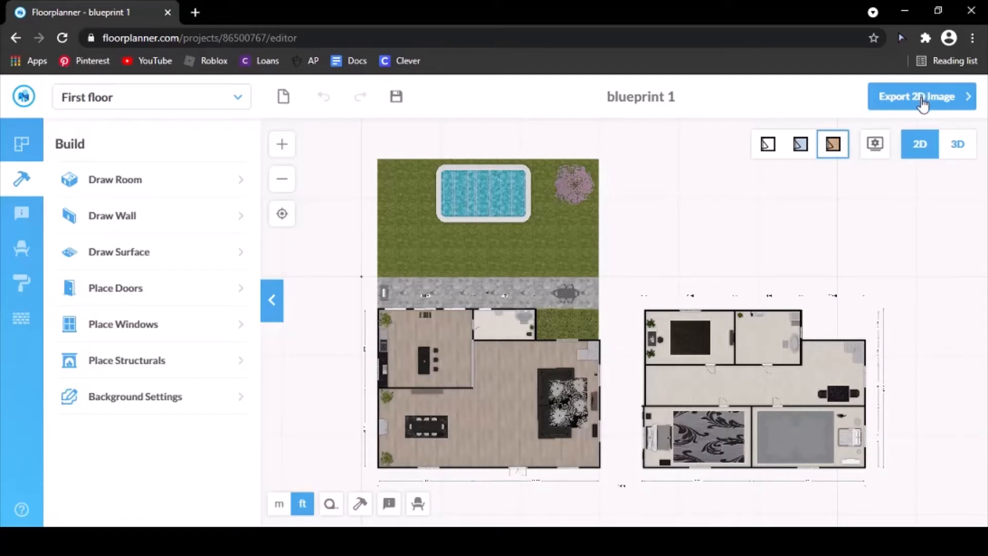
Bring up the Export 2D Image settings and review the A4 ratio, scale bar and email options.
{"action": "left_click", "coordinate": [920, 97]}
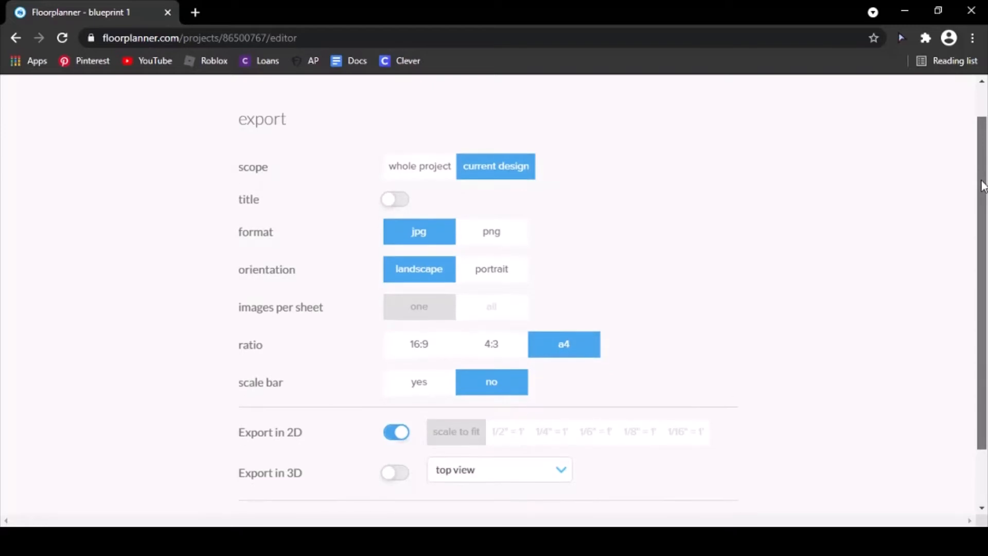
{"action": "scroll", "scroll_direction": "down", "scroll_amount": 3}
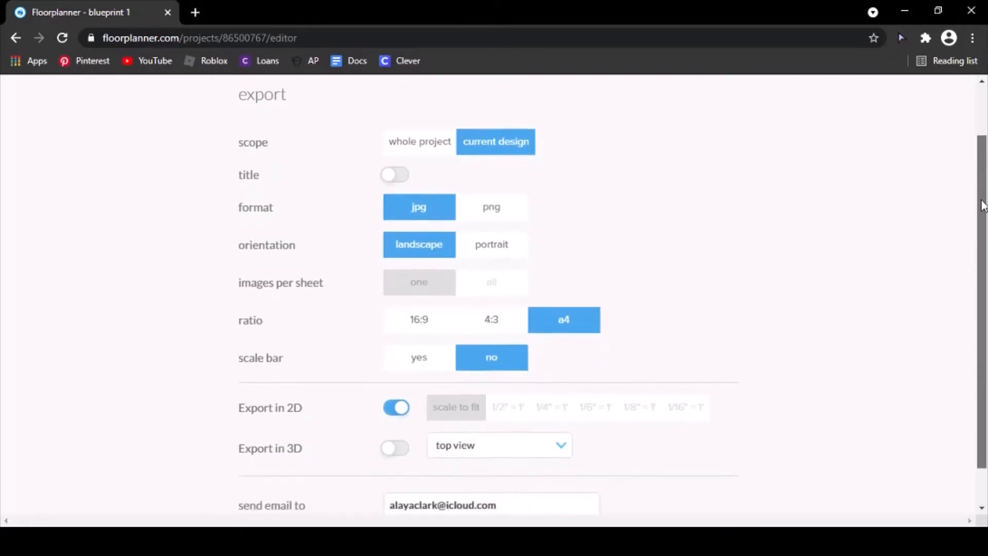
{"action": "scroll", "scroll_direction": "down", "scroll_amount": 3}
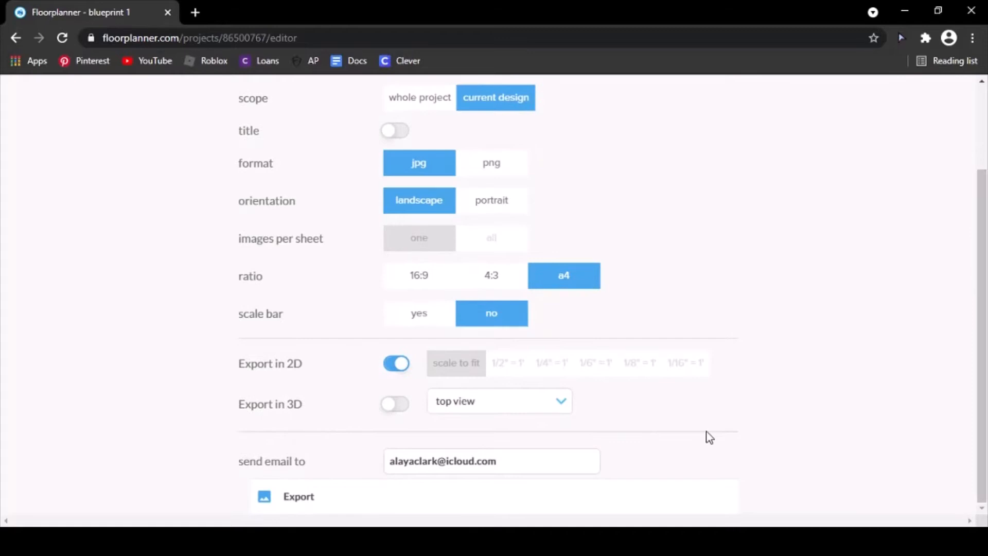
{"action": "mouse_move", "coordinate": [627, 470]}
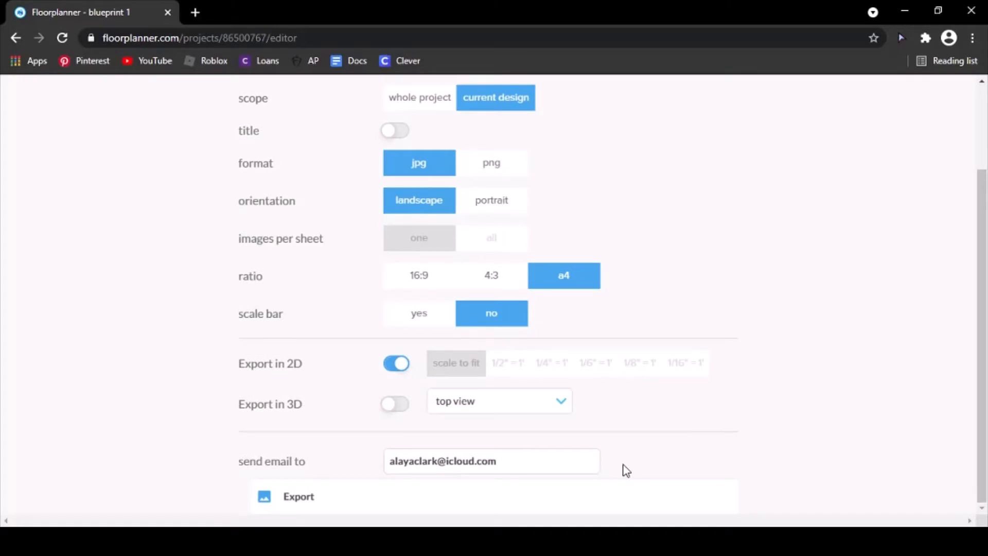
{"action": "mouse_move", "coordinate": [291, 505]}
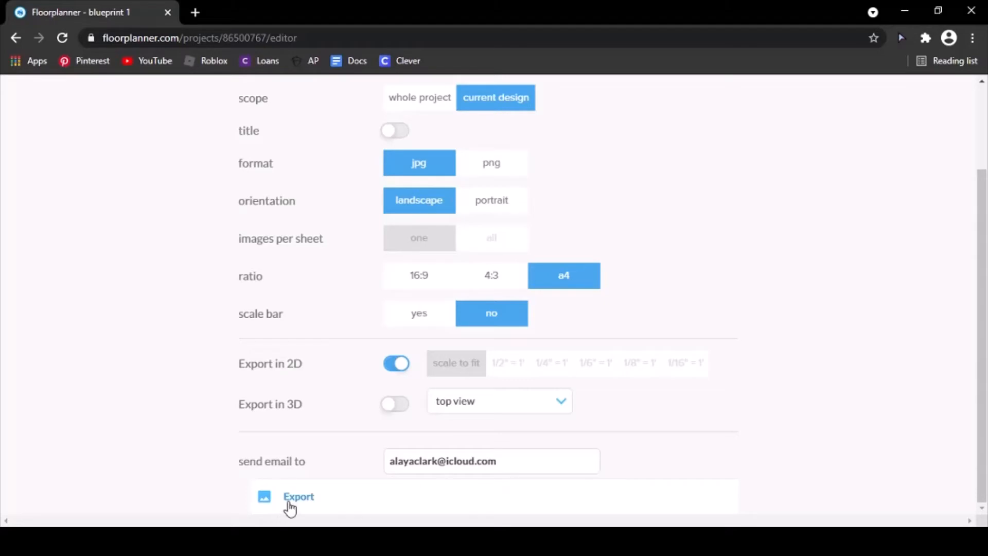
Send the 2D floor plan export and go to the Exports page listing it.
{"action": "left_click", "coordinate": [298, 496]}
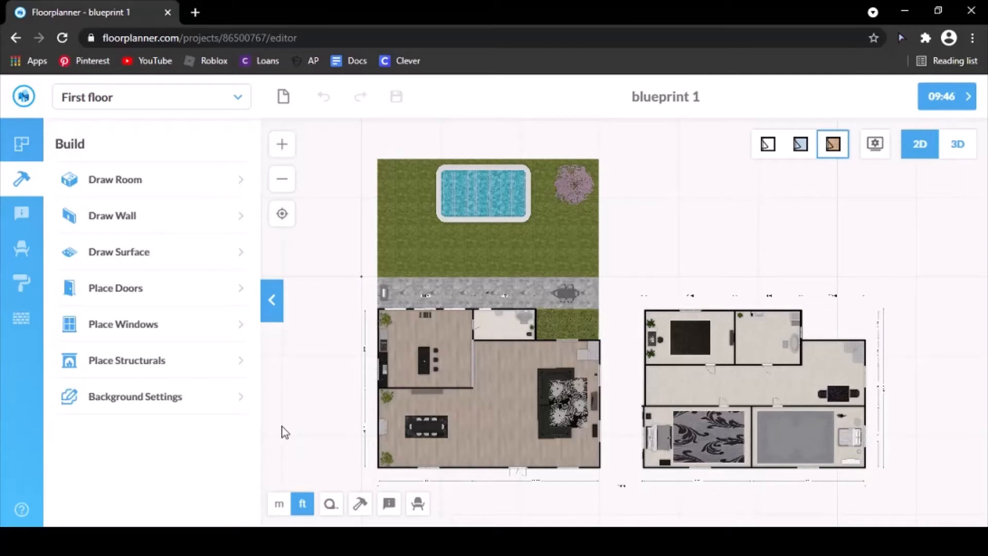
{"action": "mouse_move", "coordinate": [142, 130]}
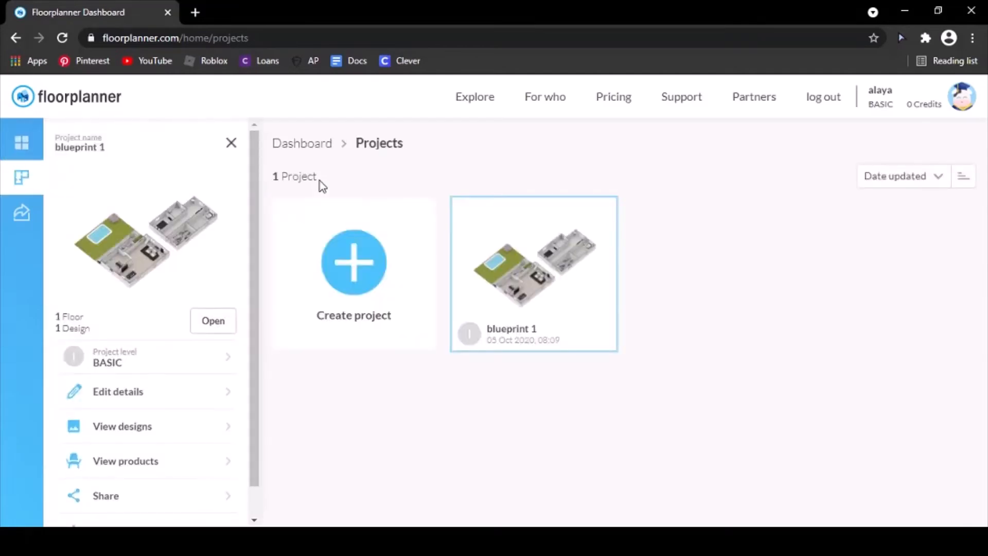
{"action": "mouse_move", "coordinate": [22, 213]}
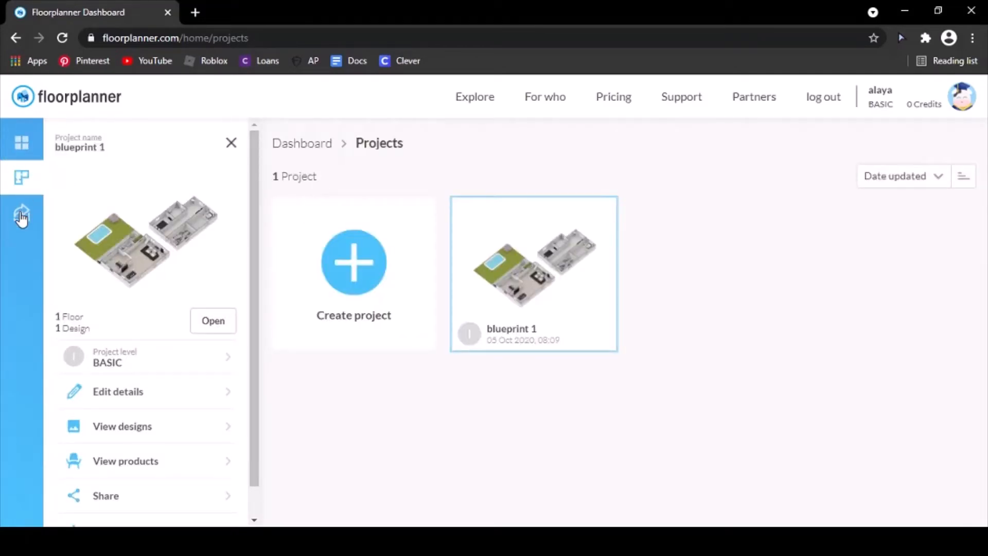
{"action": "left_click", "coordinate": [22, 214]}
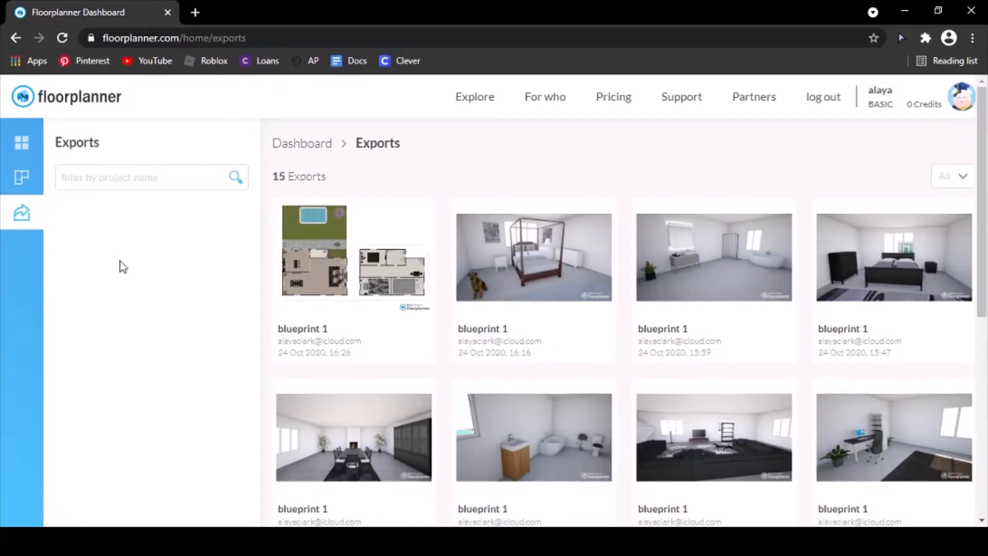
{"action": "mouse_move", "coordinate": [352, 282]}
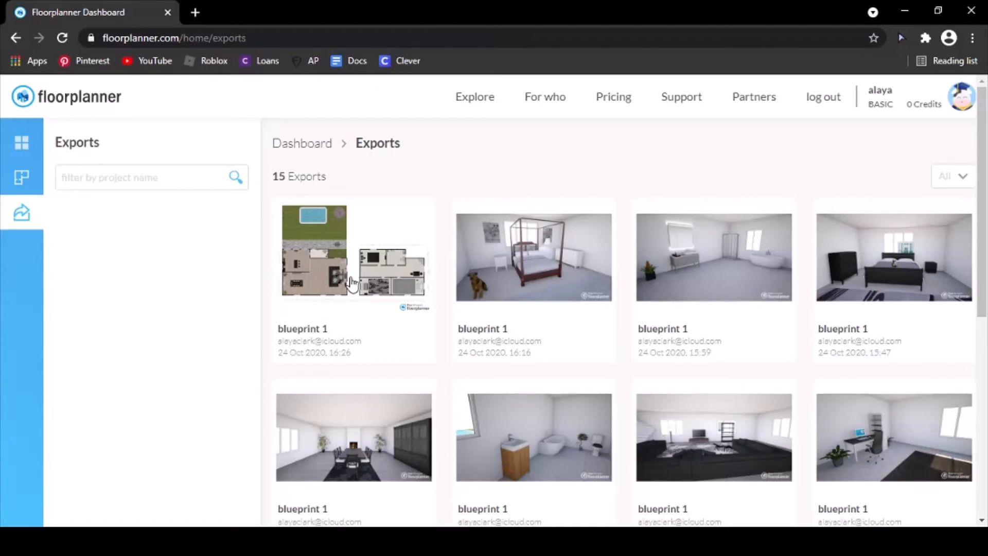
{"action": "mouse_move", "coordinate": [308, 167]}
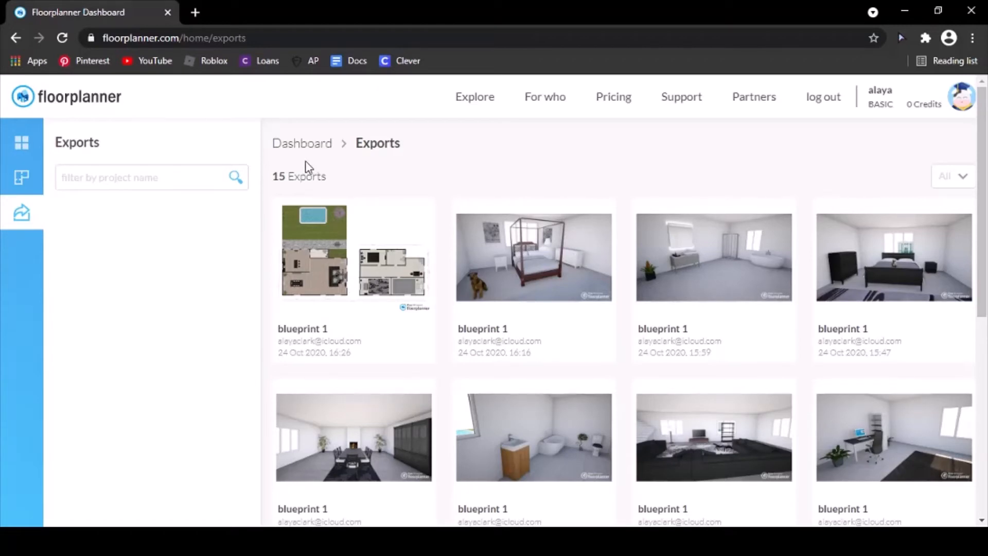
{"action": "mouse_move", "coordinate": [348, 264]}
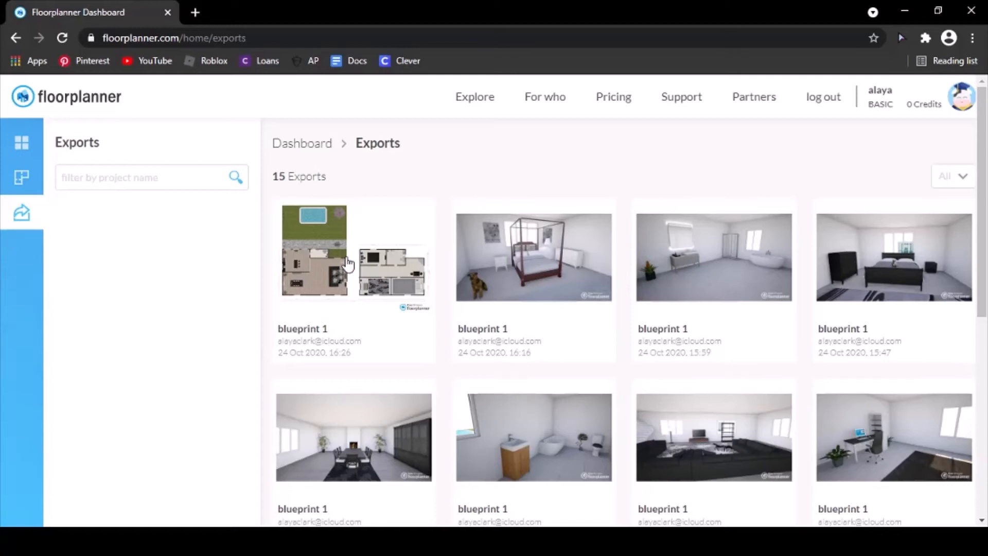
Select the newest blueprint 1 floor plan export and download it as a JPG.
{"action": "left_click", "coordinate": [353, 252]}
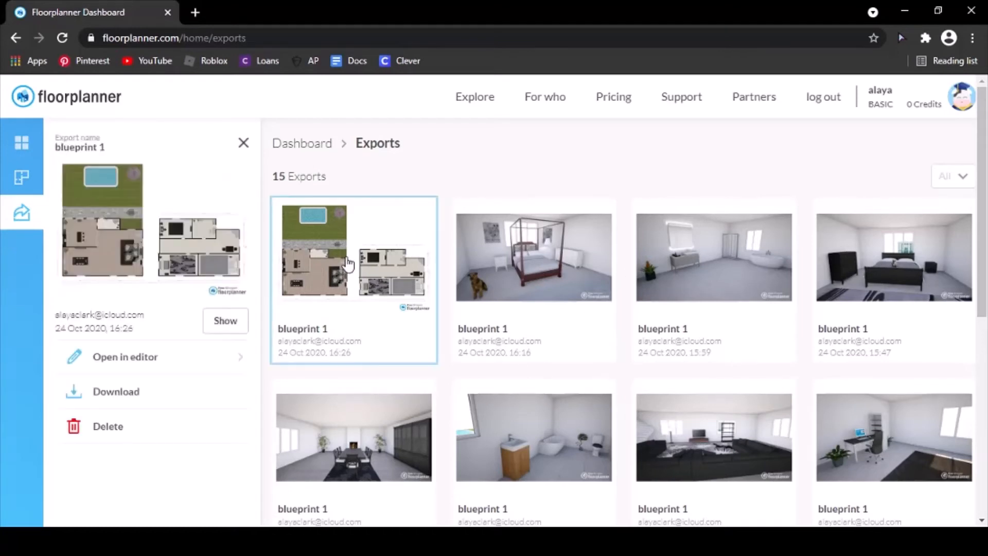
{"action": "mouse_move", "coordinate": [164, 367]}
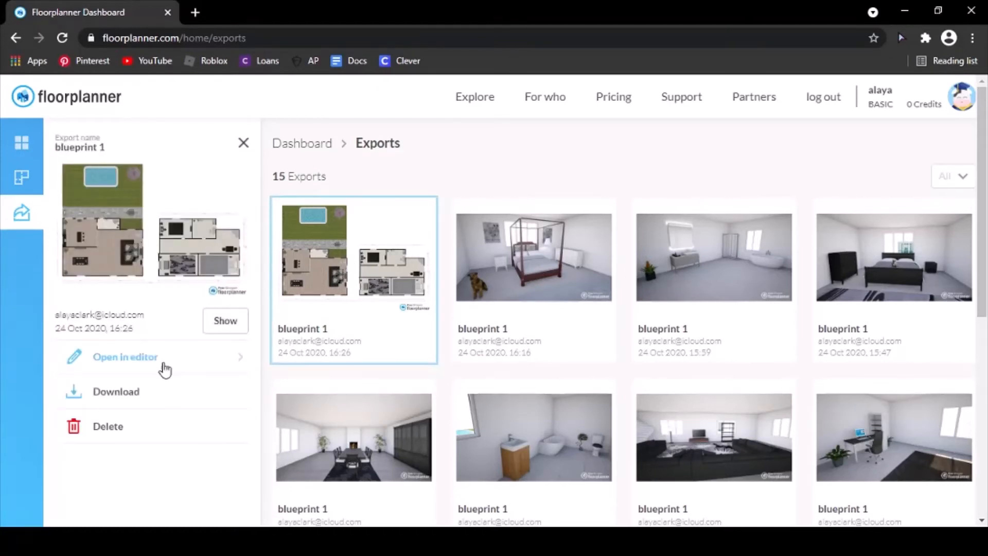
{"action": "mouse_move", "coordinate": [122, 397]}
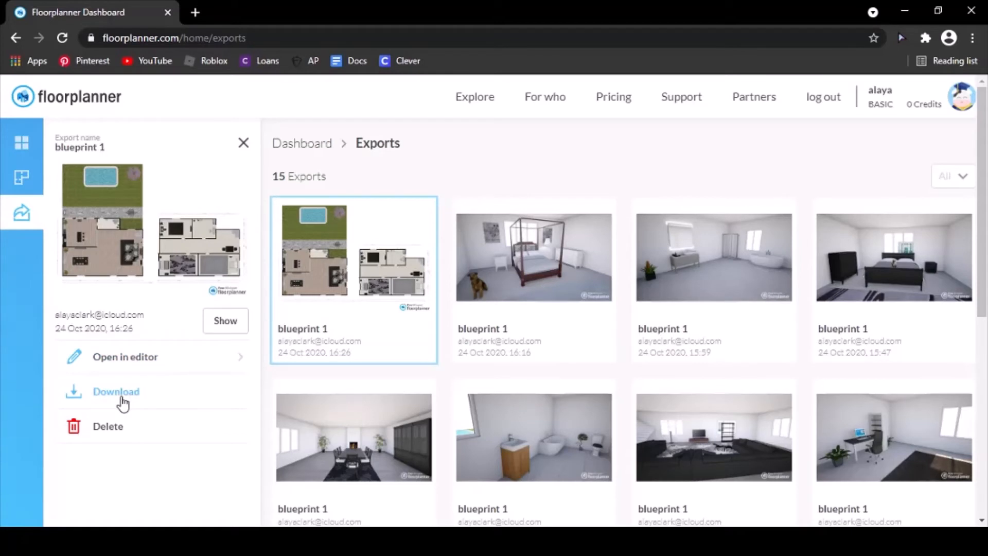
{"action": "left_click", "coordinate": [116, 391]}
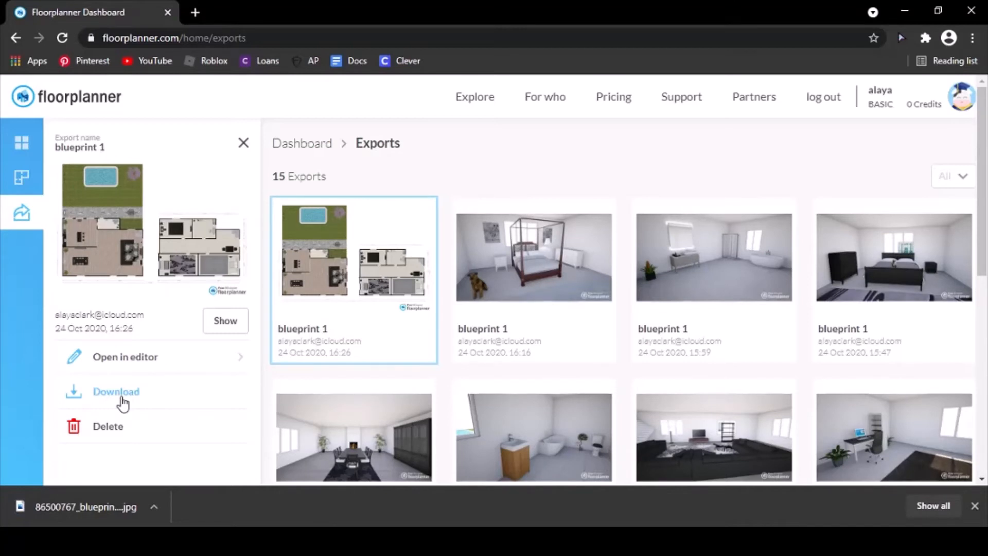
{"action": "left_click", "coordinate": [116, 391]}
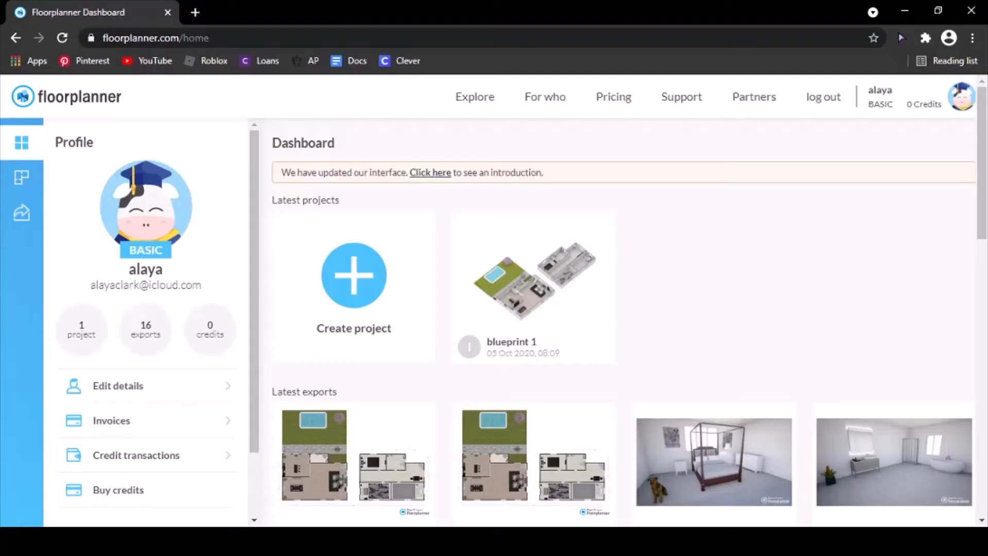
{"action": "mouse_move", "coordinate": [144, 325]}
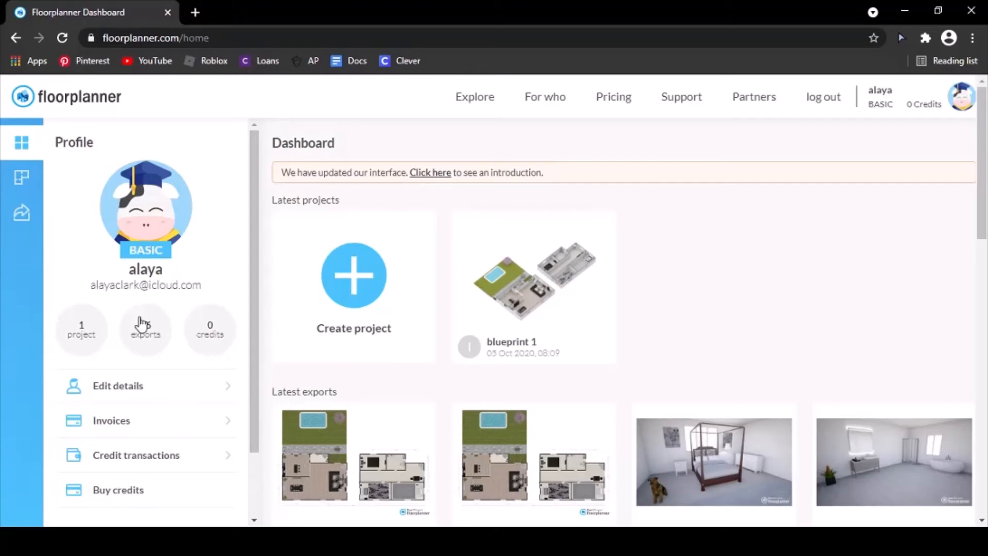
Return to the projects list and reopen blueprint 1 in the editor.
{"action": "left_click", "coordinate": [22, 178]}
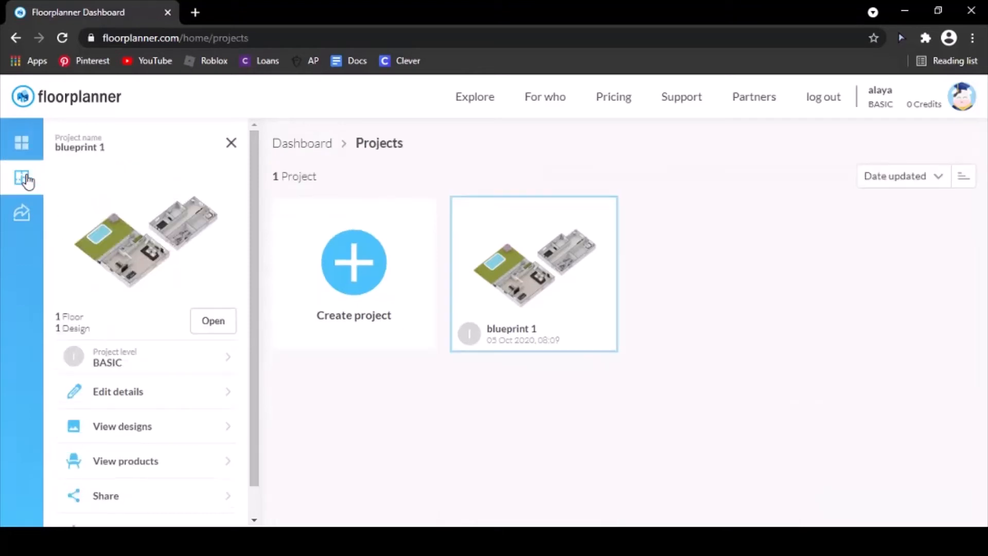
{"action": "mouse_move", "coordinate": [352, 349]}
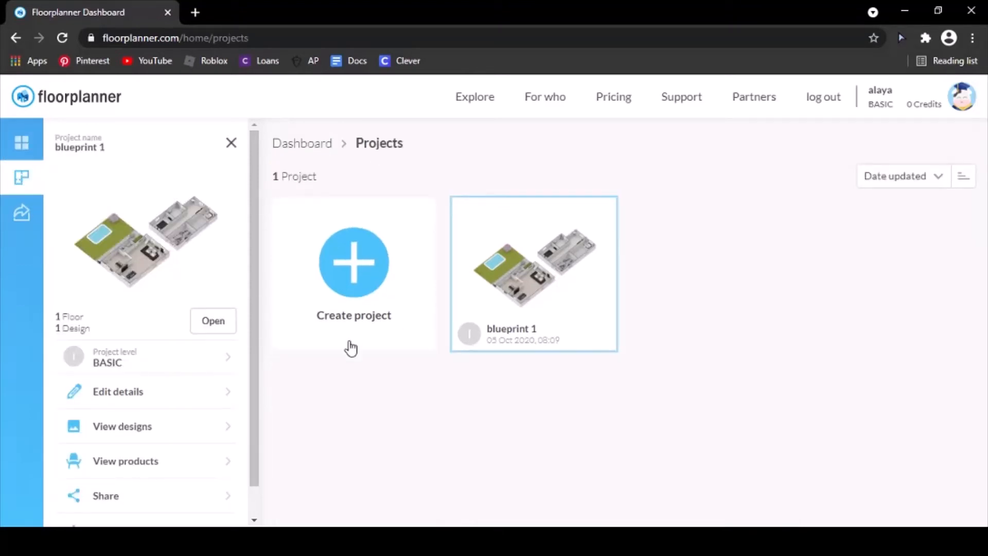
{"action": "left_click", "coordinate": [213, 321]}
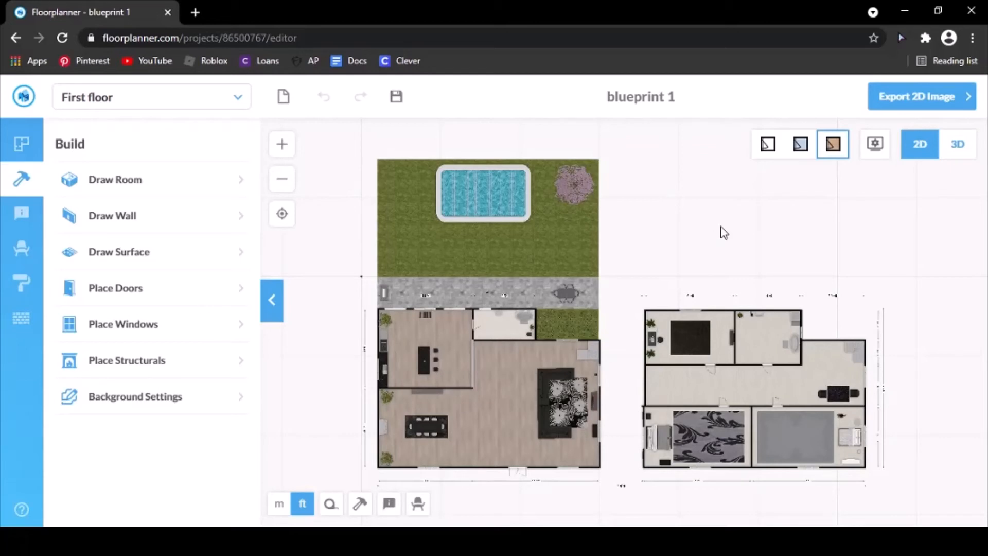
{"action": "mouse_move", "coordinate": [957, 156]}
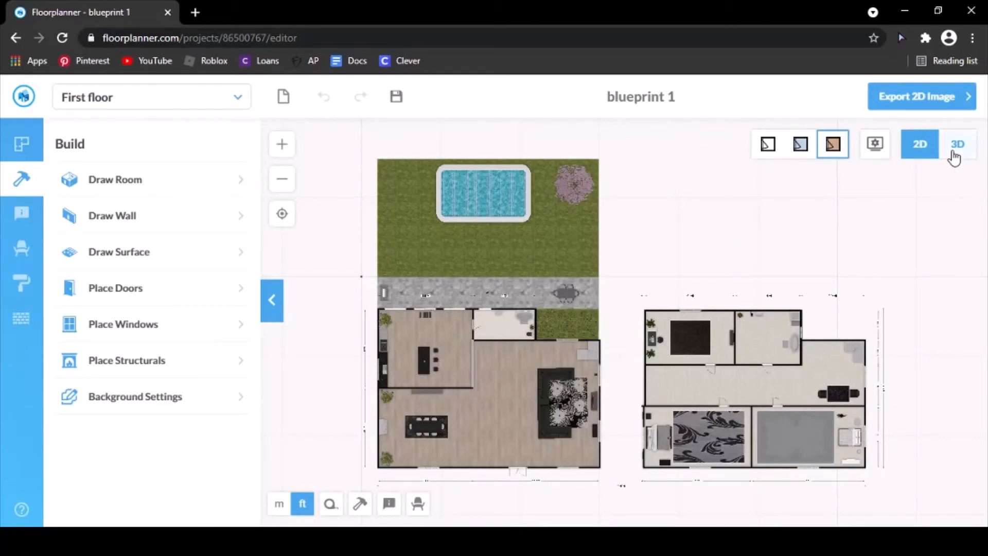
{"action": "mouse_move", "coordinate": [955, 195]}
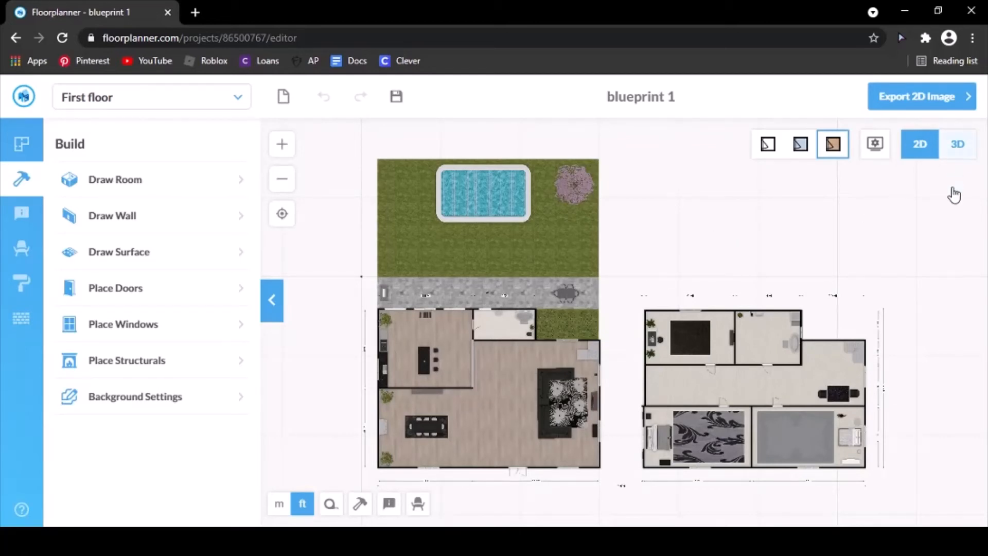
Switch the blueprint 1 editor from the 2D plan to the 3D view.
{"action": "left_click", "coordinate": [957, 144]}
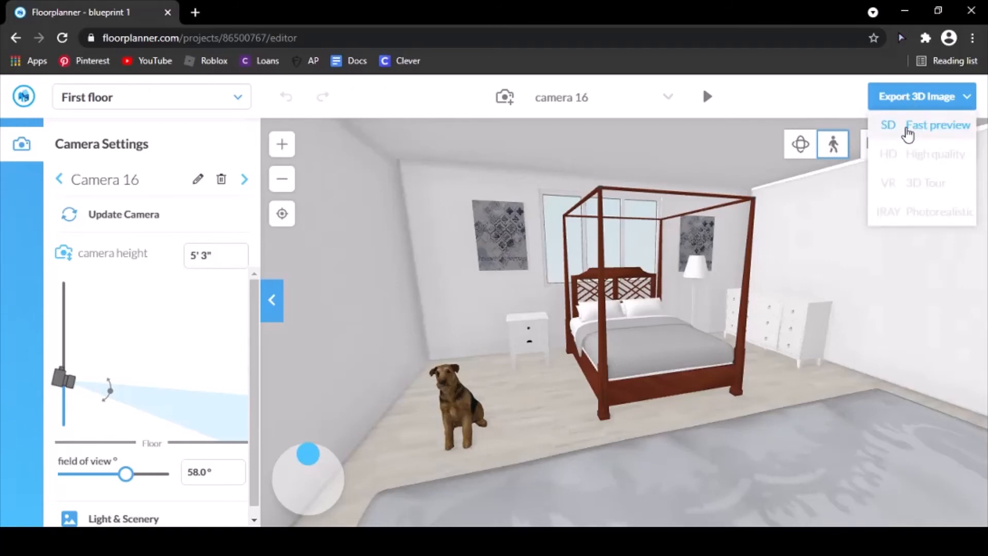
Choose SD Fast preview quality and capture the bedroom camera view as a 3D image.
{"action": "left_click", "coordinate": [939, 125]}
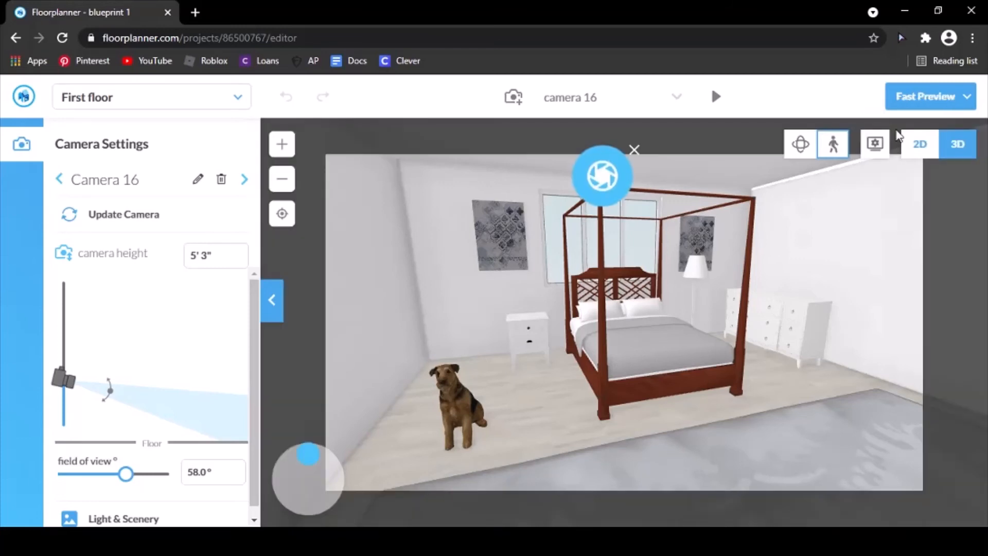
{"action": "mouse_move", "coordinate": [768, 323]}
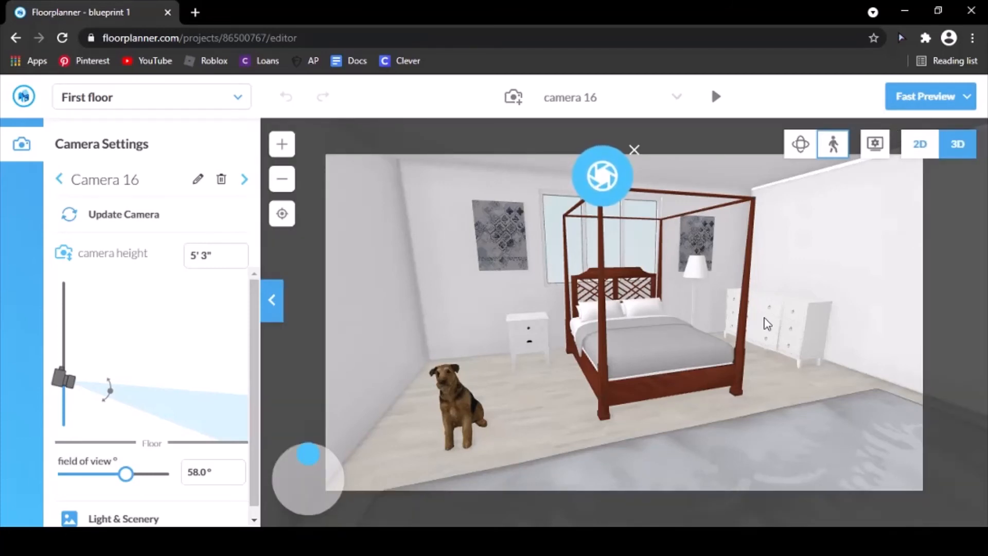
{"action": "mouse_move", "coordinate": [333, 313]}
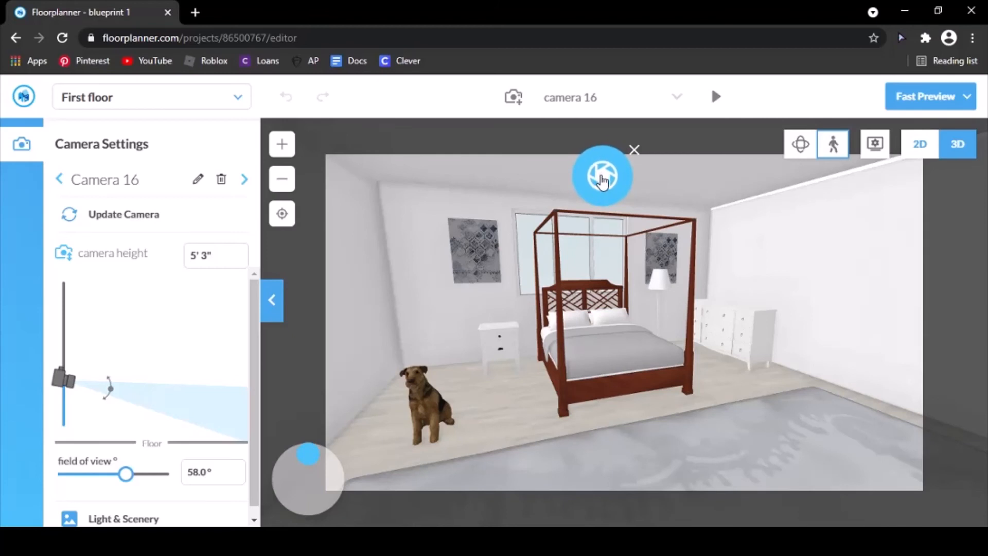
{"action": "left_click", "coordinate": [717, 97]}
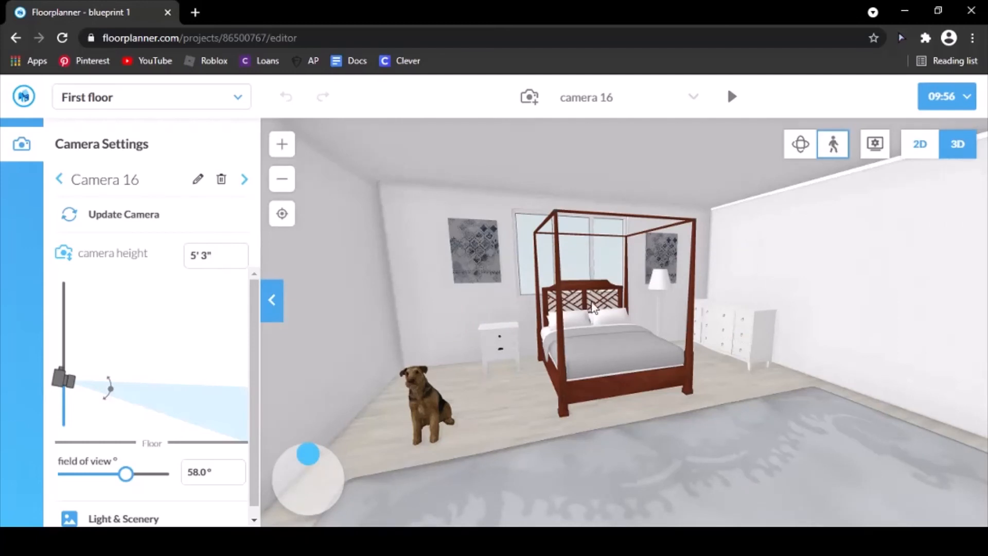
{"action": "mouse_move", "coordinate": [425, 326]}
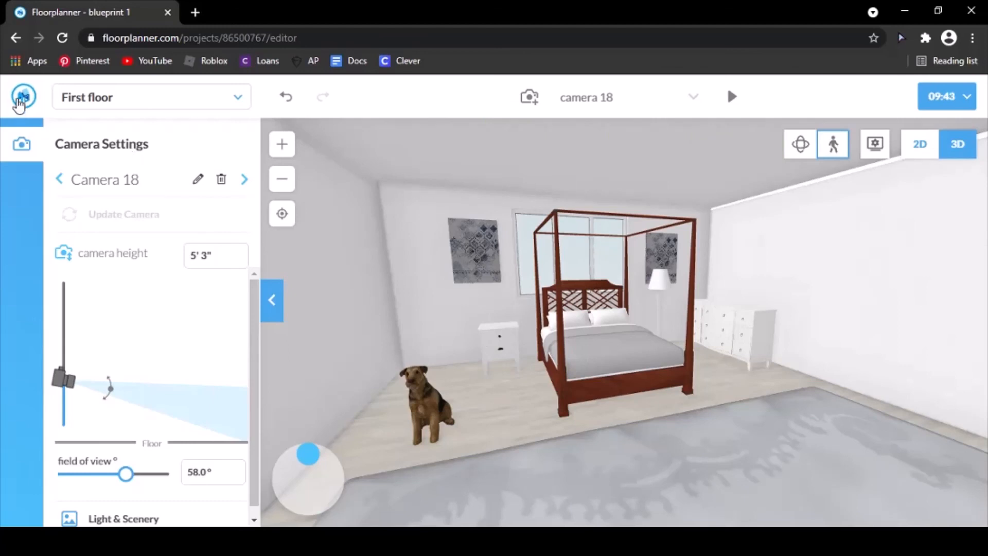
Leave the editor, go to Exports and select the four-poster bedroom render.
{"action": "left_click", "coordinate": [24, 97]}
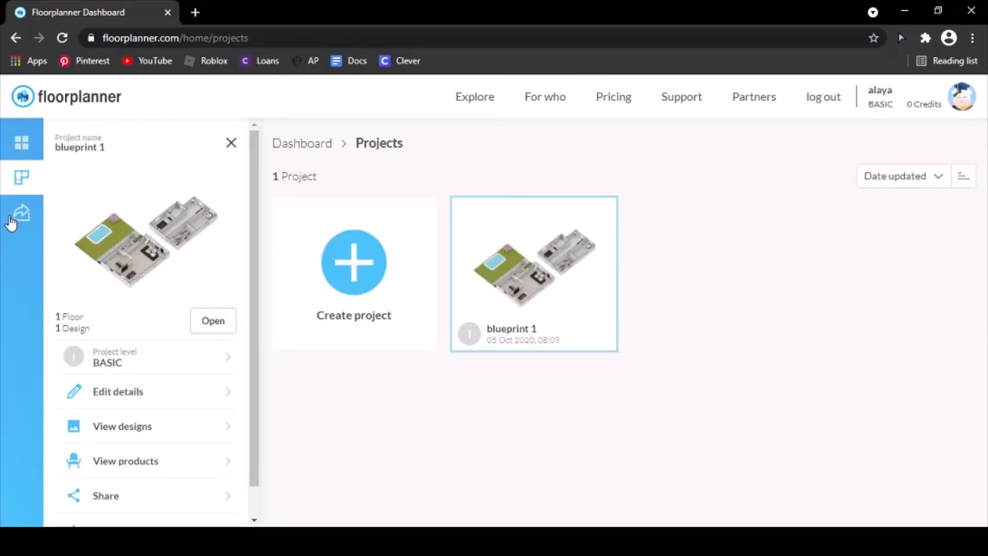
{"action": "left_click", "coordinate": [21, 212]}
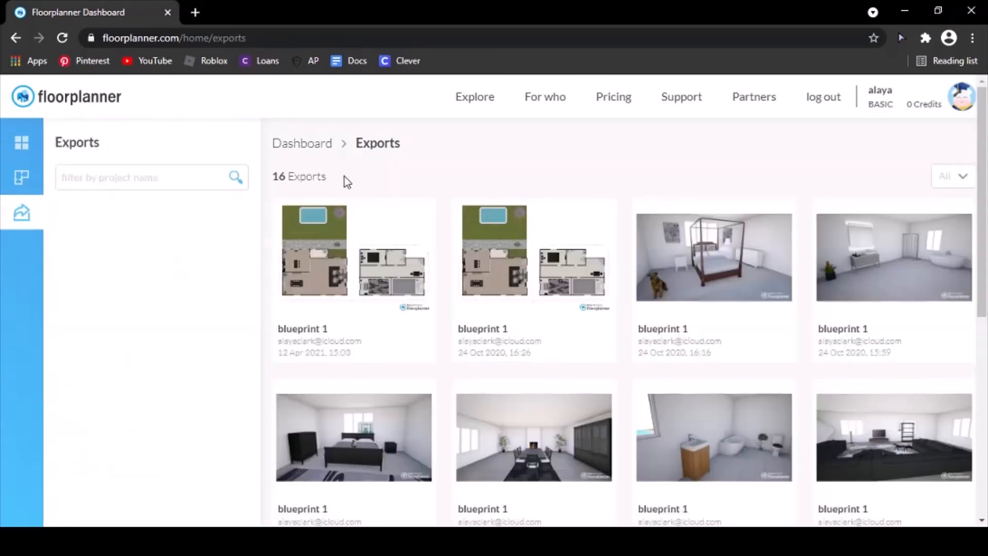
{"action": "mouse_move", "coordinate": [251, 265]}
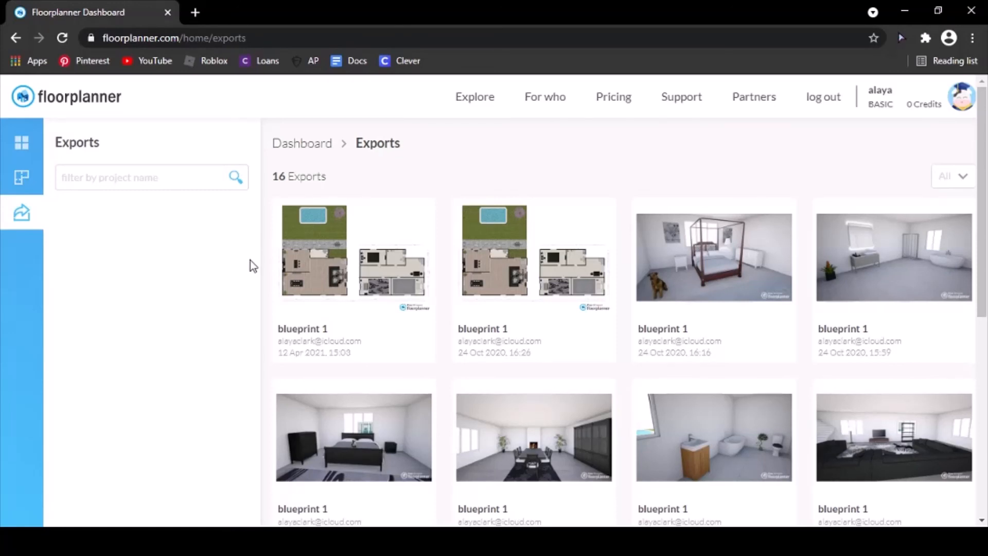
{"action": "mouse_move", "coordinate": [723, 276]}
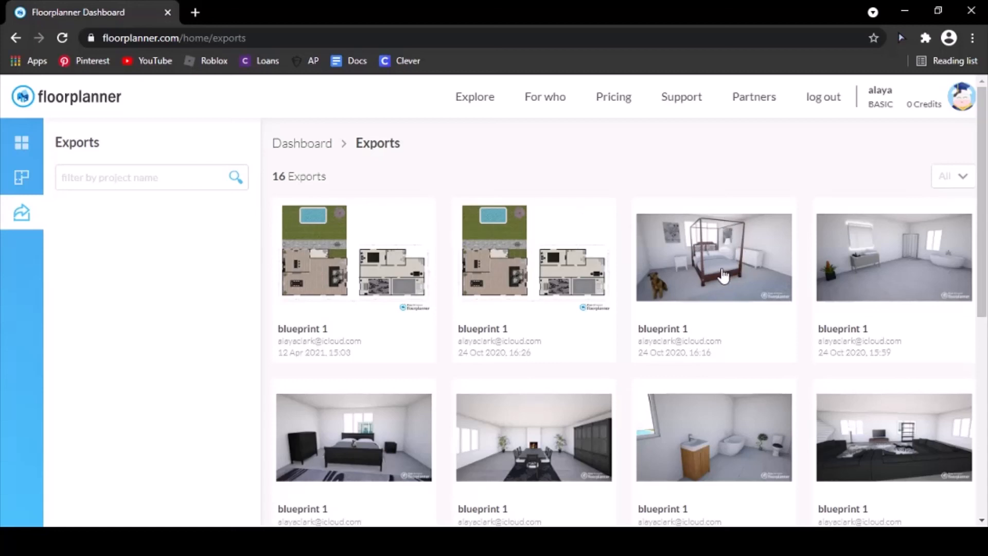
{"action": "left_click", "coordinate": [713, 257]}
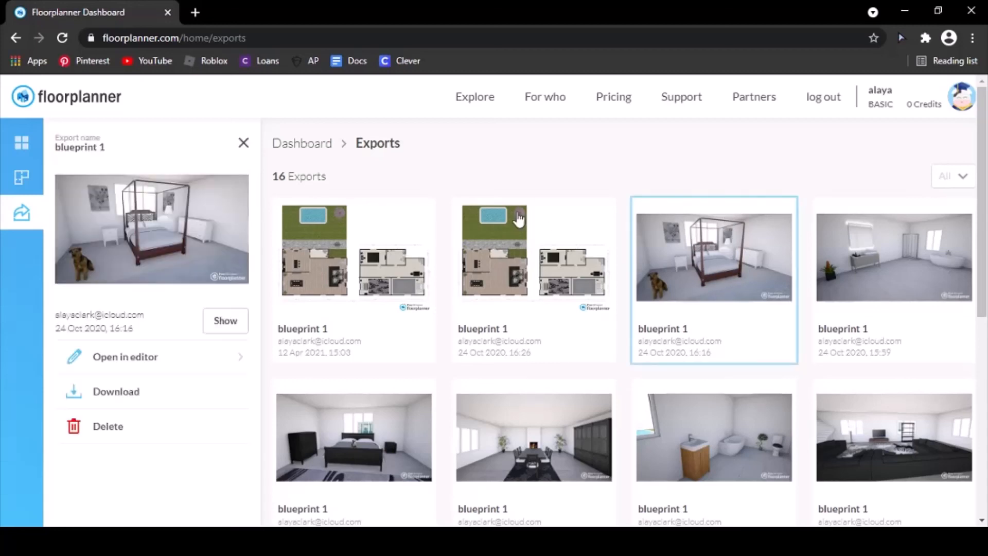
{"action": "mouse_move", "coordinate": [238, 248]}
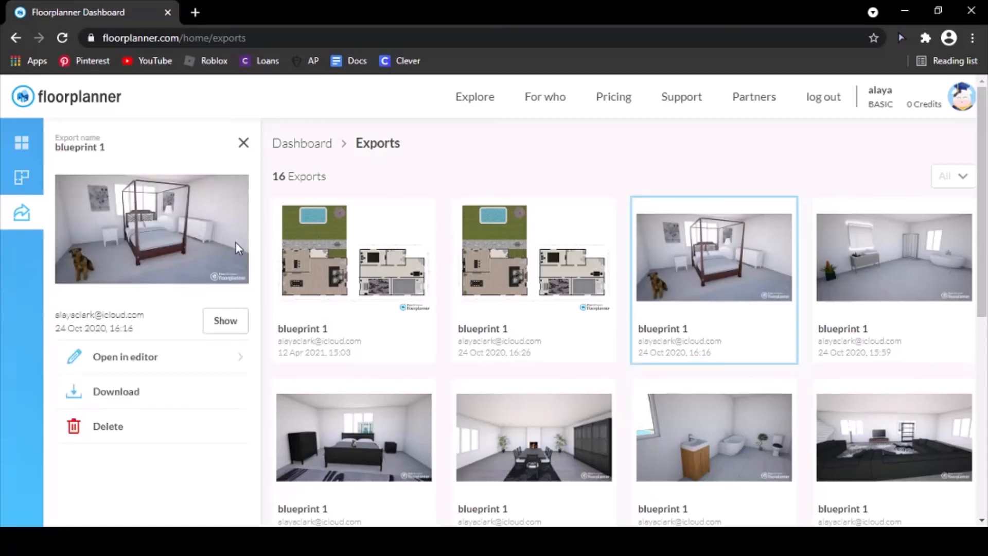
Download the bedroom render JPG and open the downloaded file from the browser bar.
{"action": "left_click", "coordinate": [116, 391]}
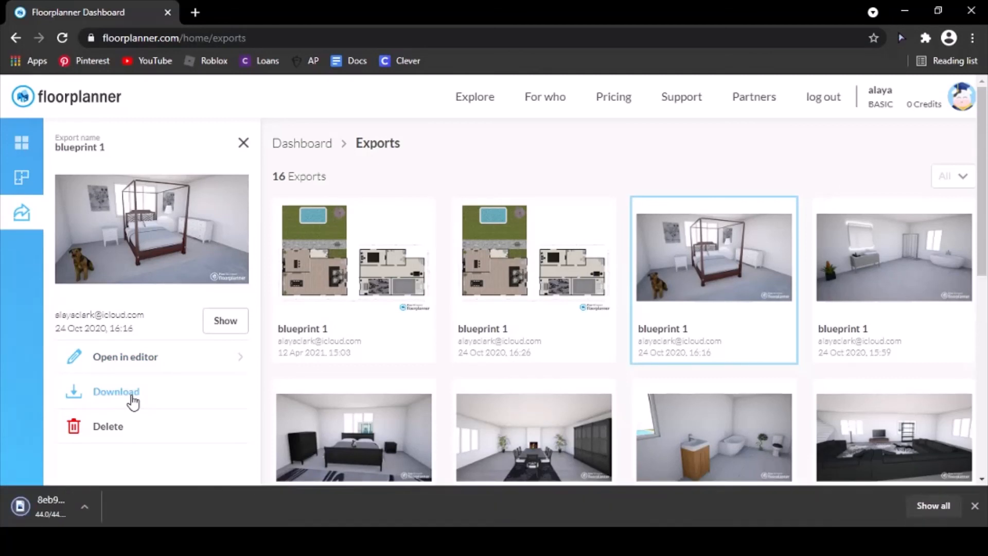
{"action": "left_click", "coordinate": [116, 391]}
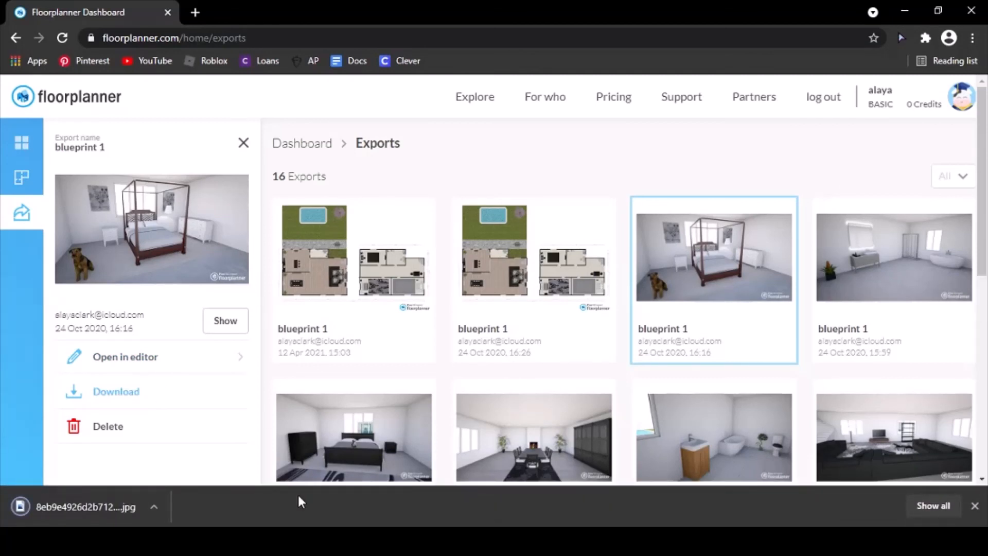
{"action": "mouse_move", "coordinate": [238, 501]}
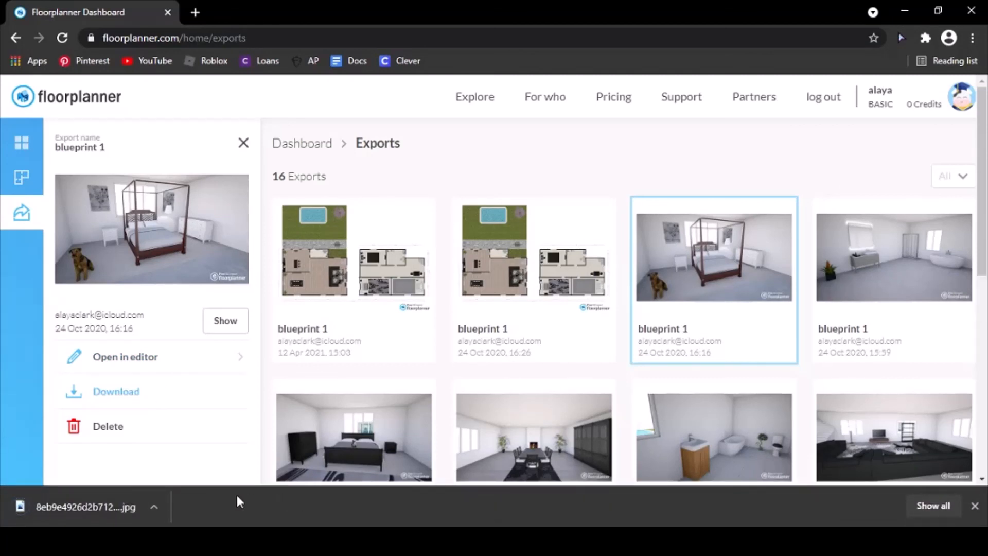
{"action": "left_click", "coordinate": [85, 507]}
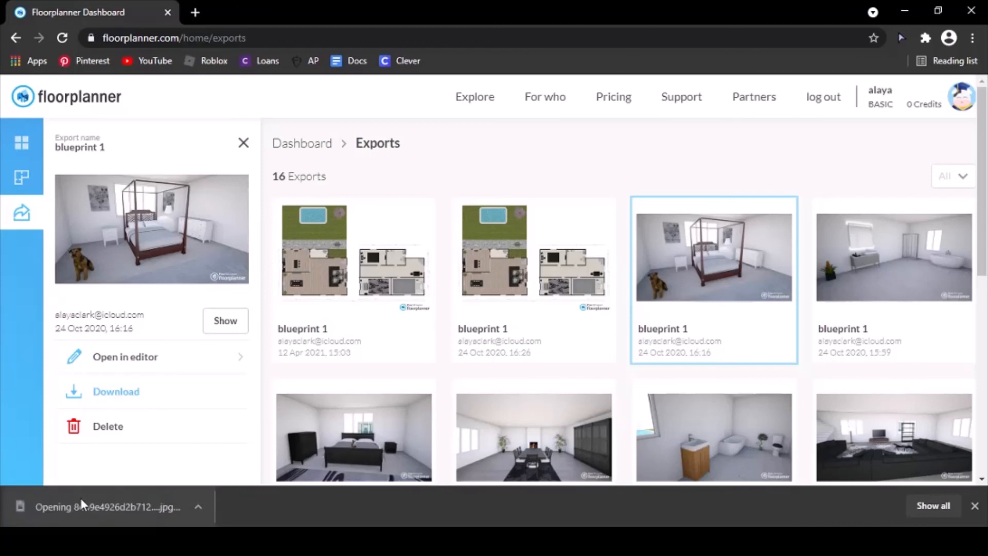